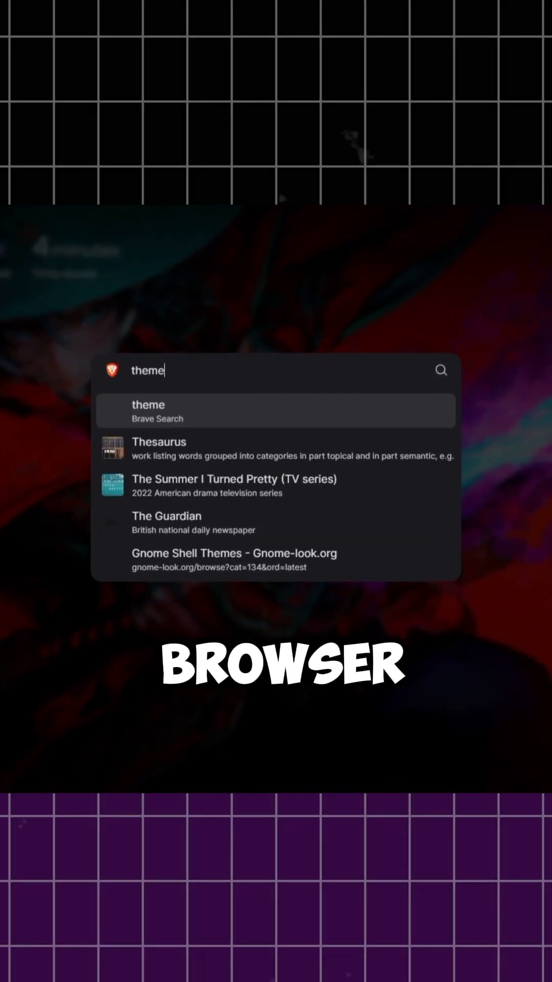
Navigate to themebeta.com from the address bar suggestion.
type("beta.com")
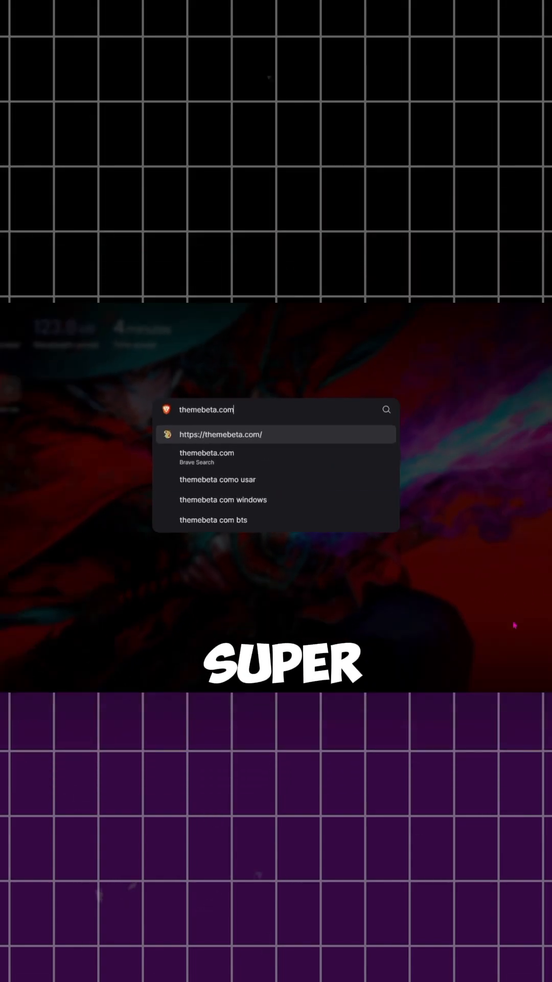
left_click(220, 434)
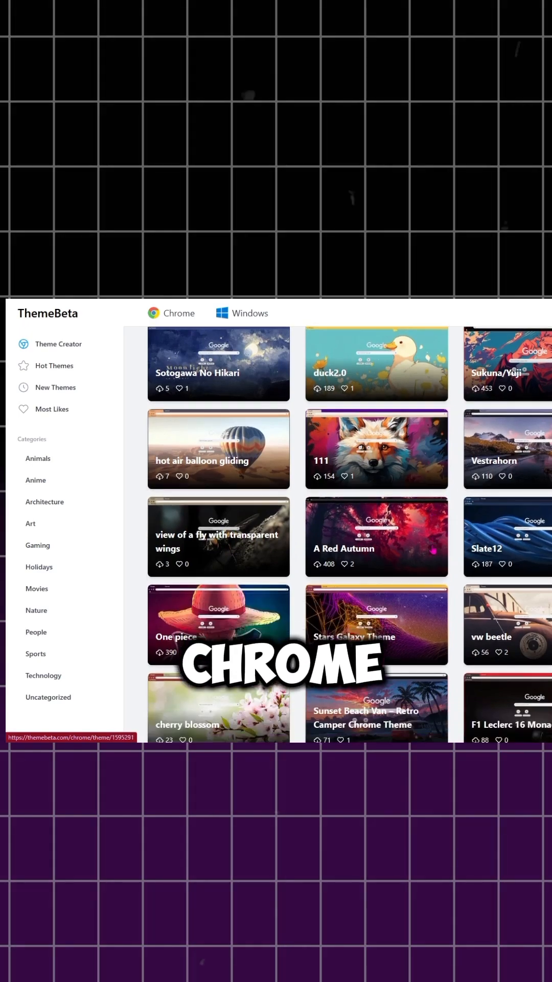
Go to Theme Creator from the gallery's left sidebar.
scroll("down", 3)
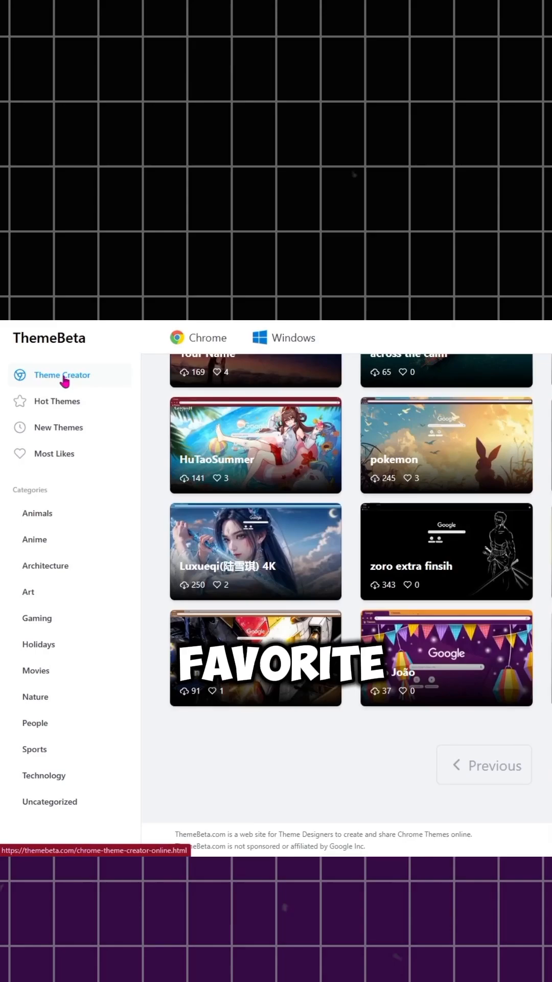
left_click(62, 375)
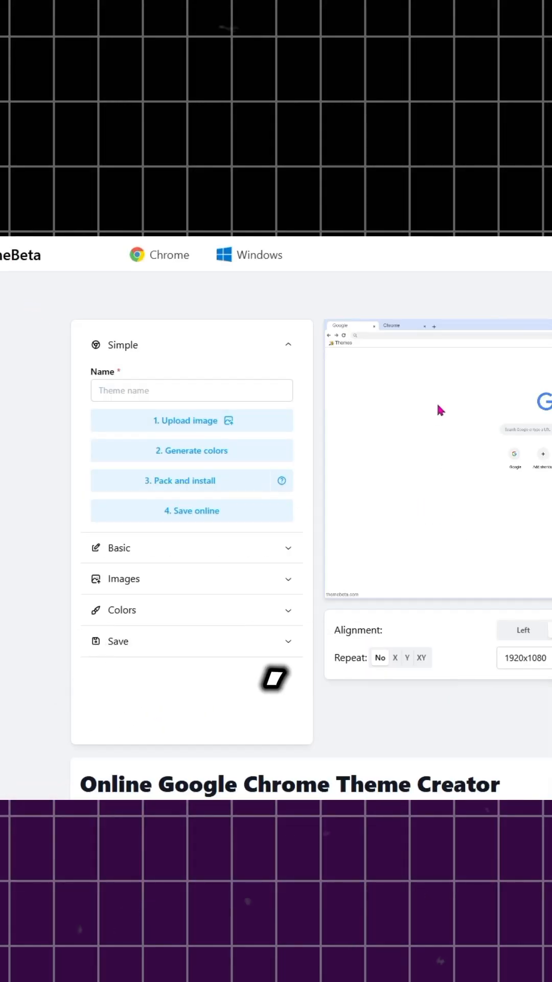
Upload the samurai flaming katana wallpaper as the theme's background image.
left_click(191, 420)
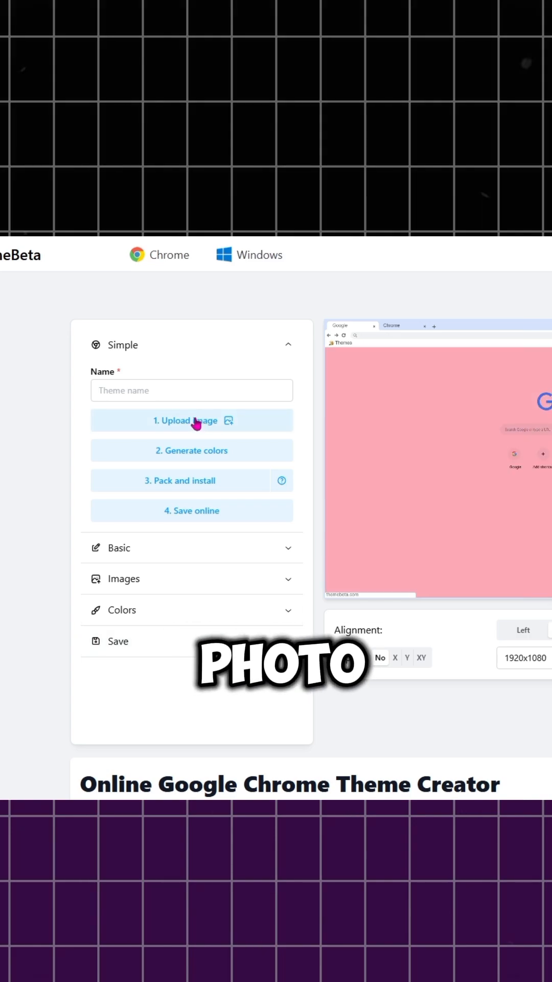
left_click(184, 420)
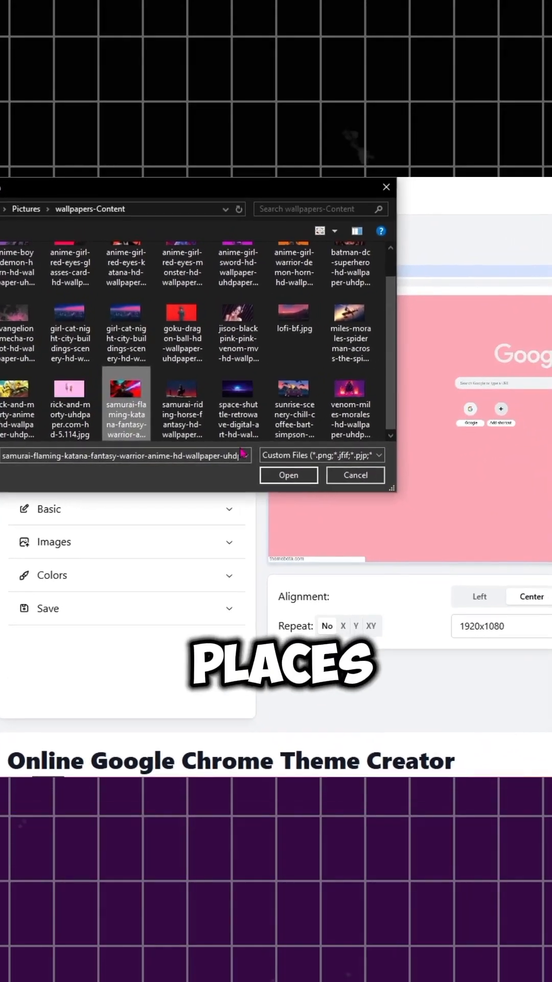
left_click(288, 474)
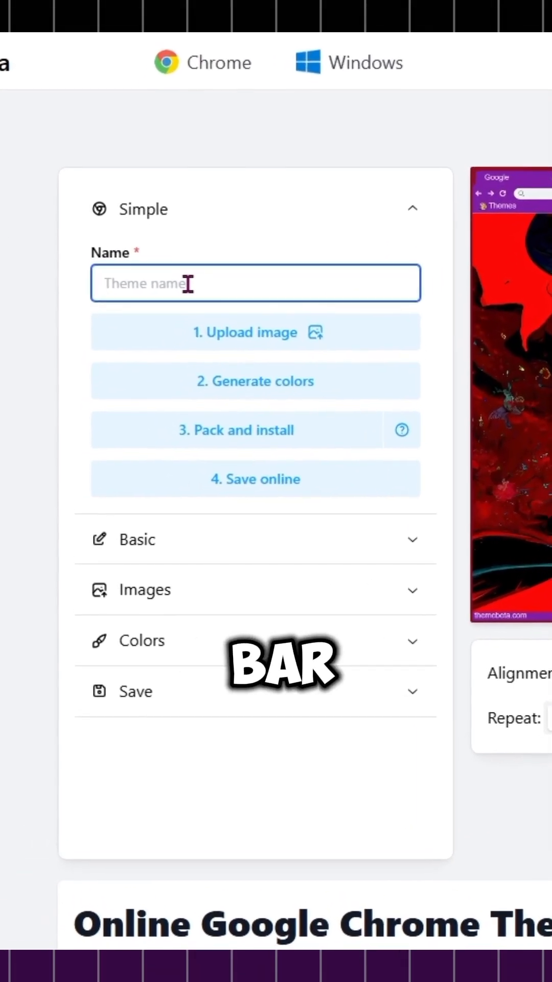
Enter 'Wallpaper1' in the theme Name field.
type("w")
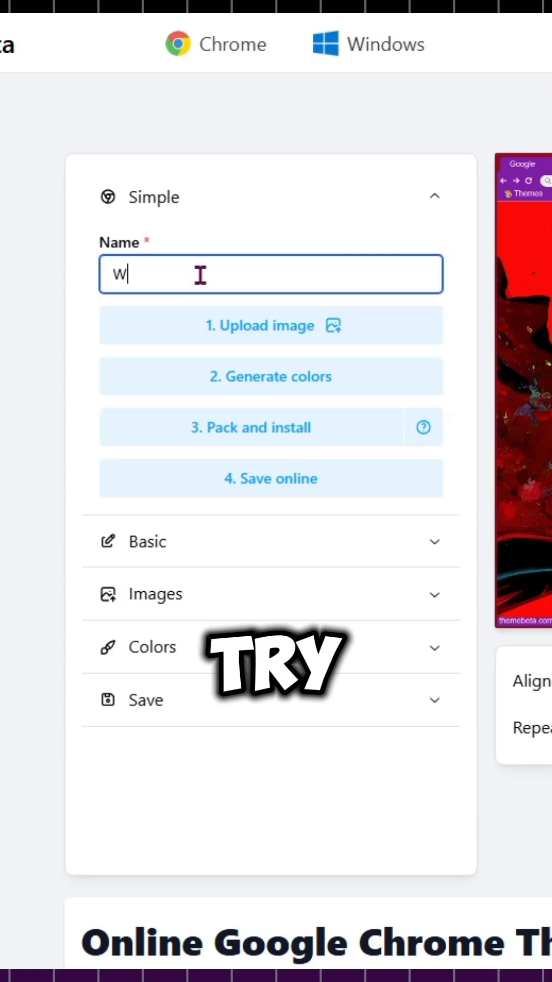
type("allpaper")
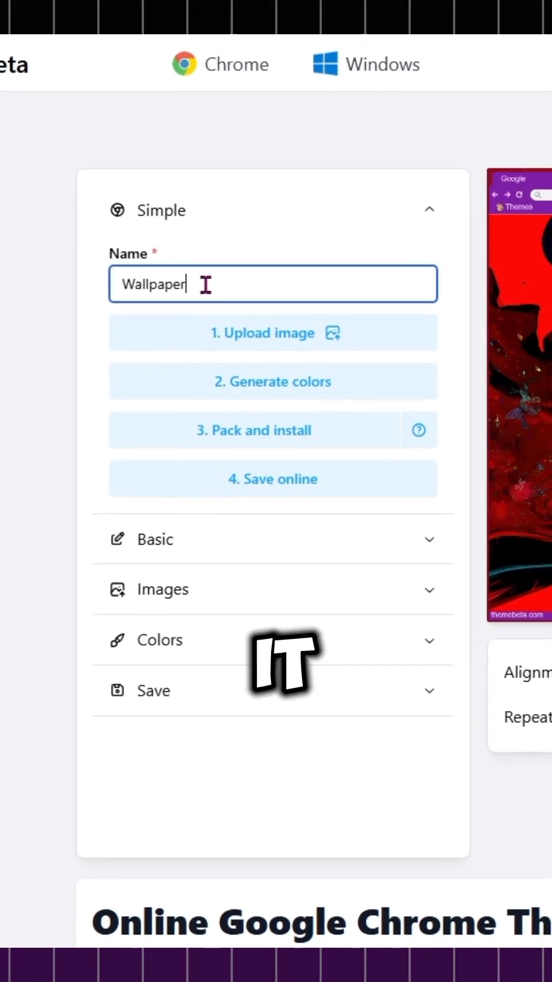
type("1")
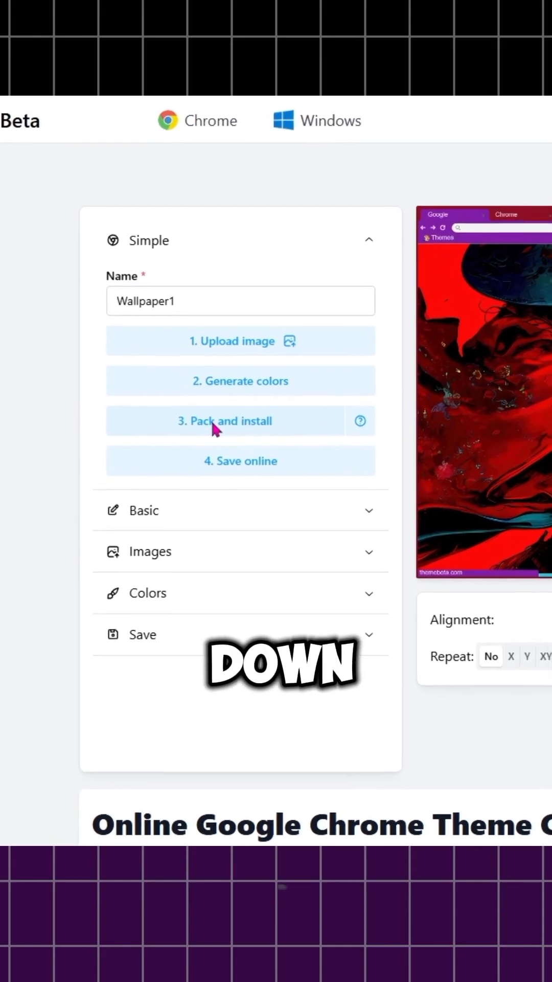
Pack the theme and save Wallpaper1.zip to Downloads.
left_click(225, 420)
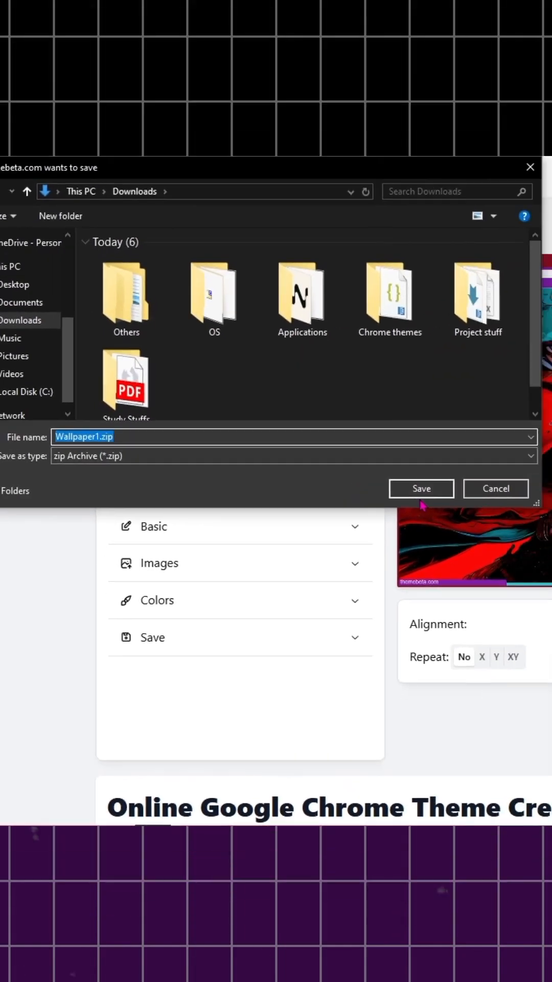
left_click(420, 489)
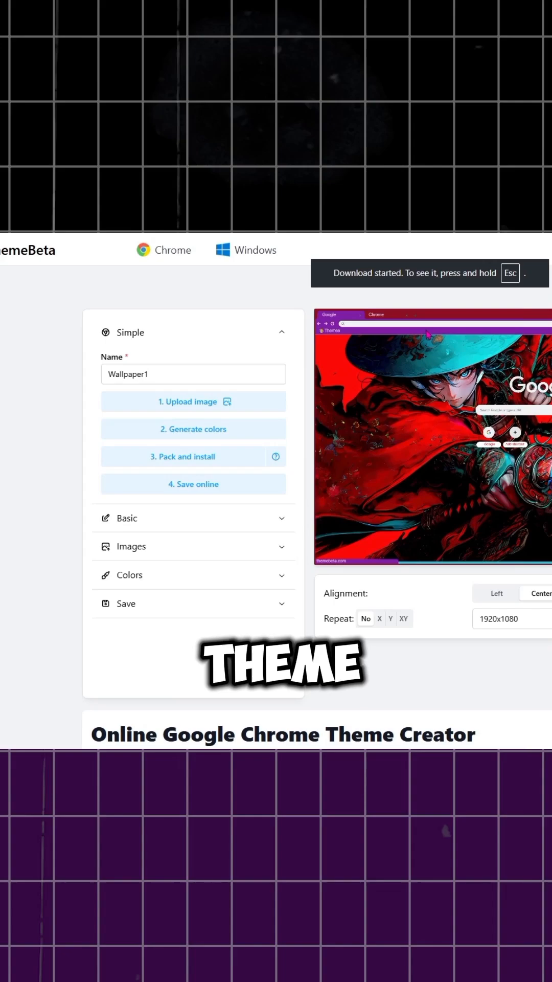